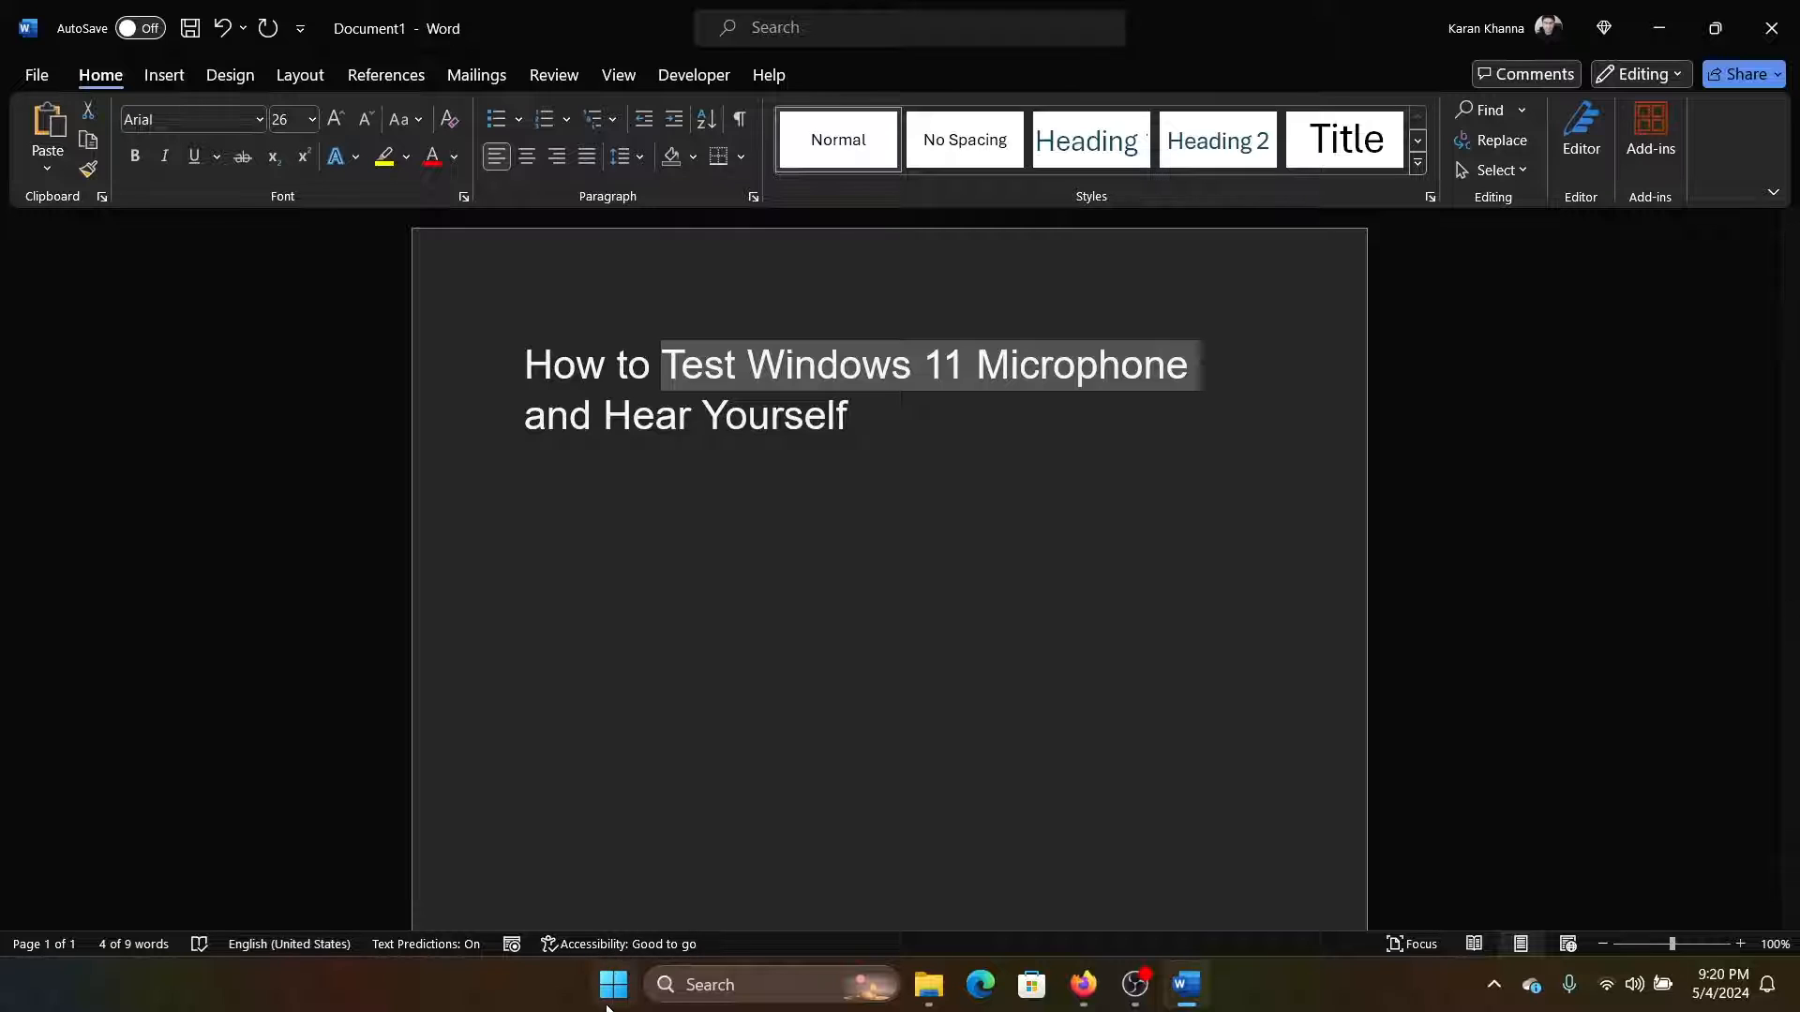
# Step: Launch the Settings app from the Start menu over the Word document
pyautogui.click(606, 732)
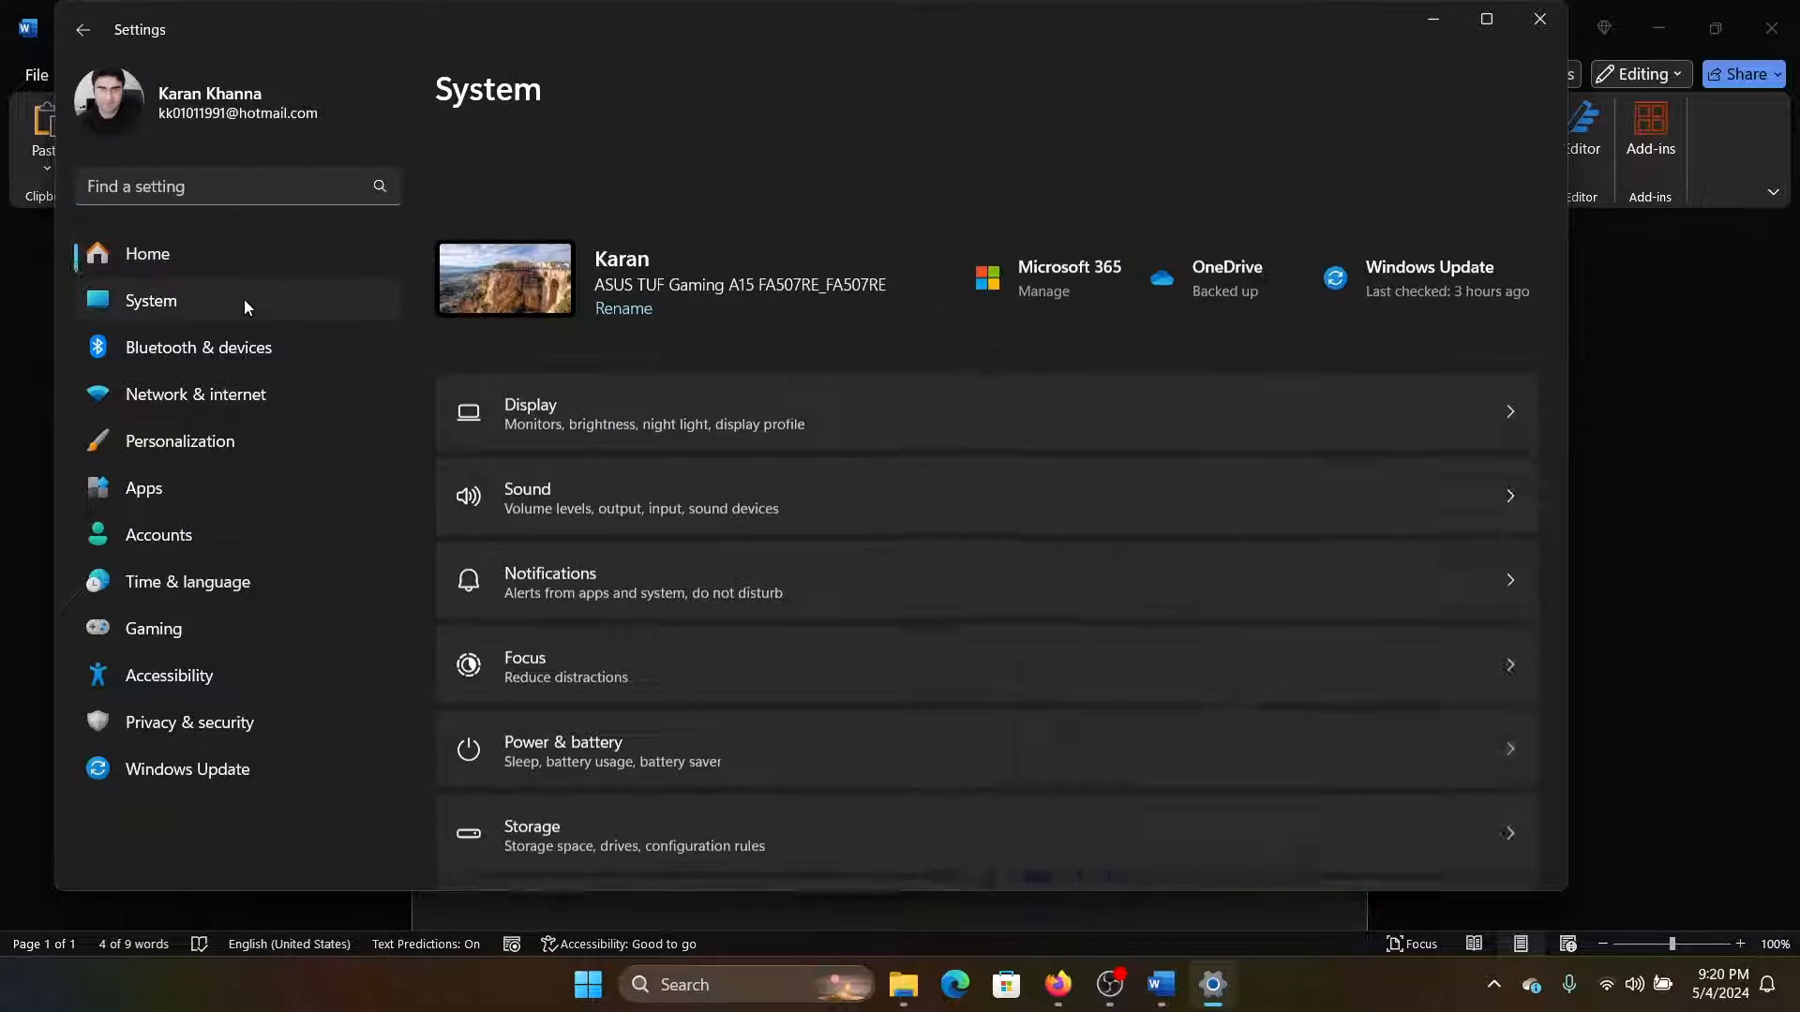
# Step: Scroll down the System settings page toward Sound and the microphone input
pyautogui.scroll(-3)
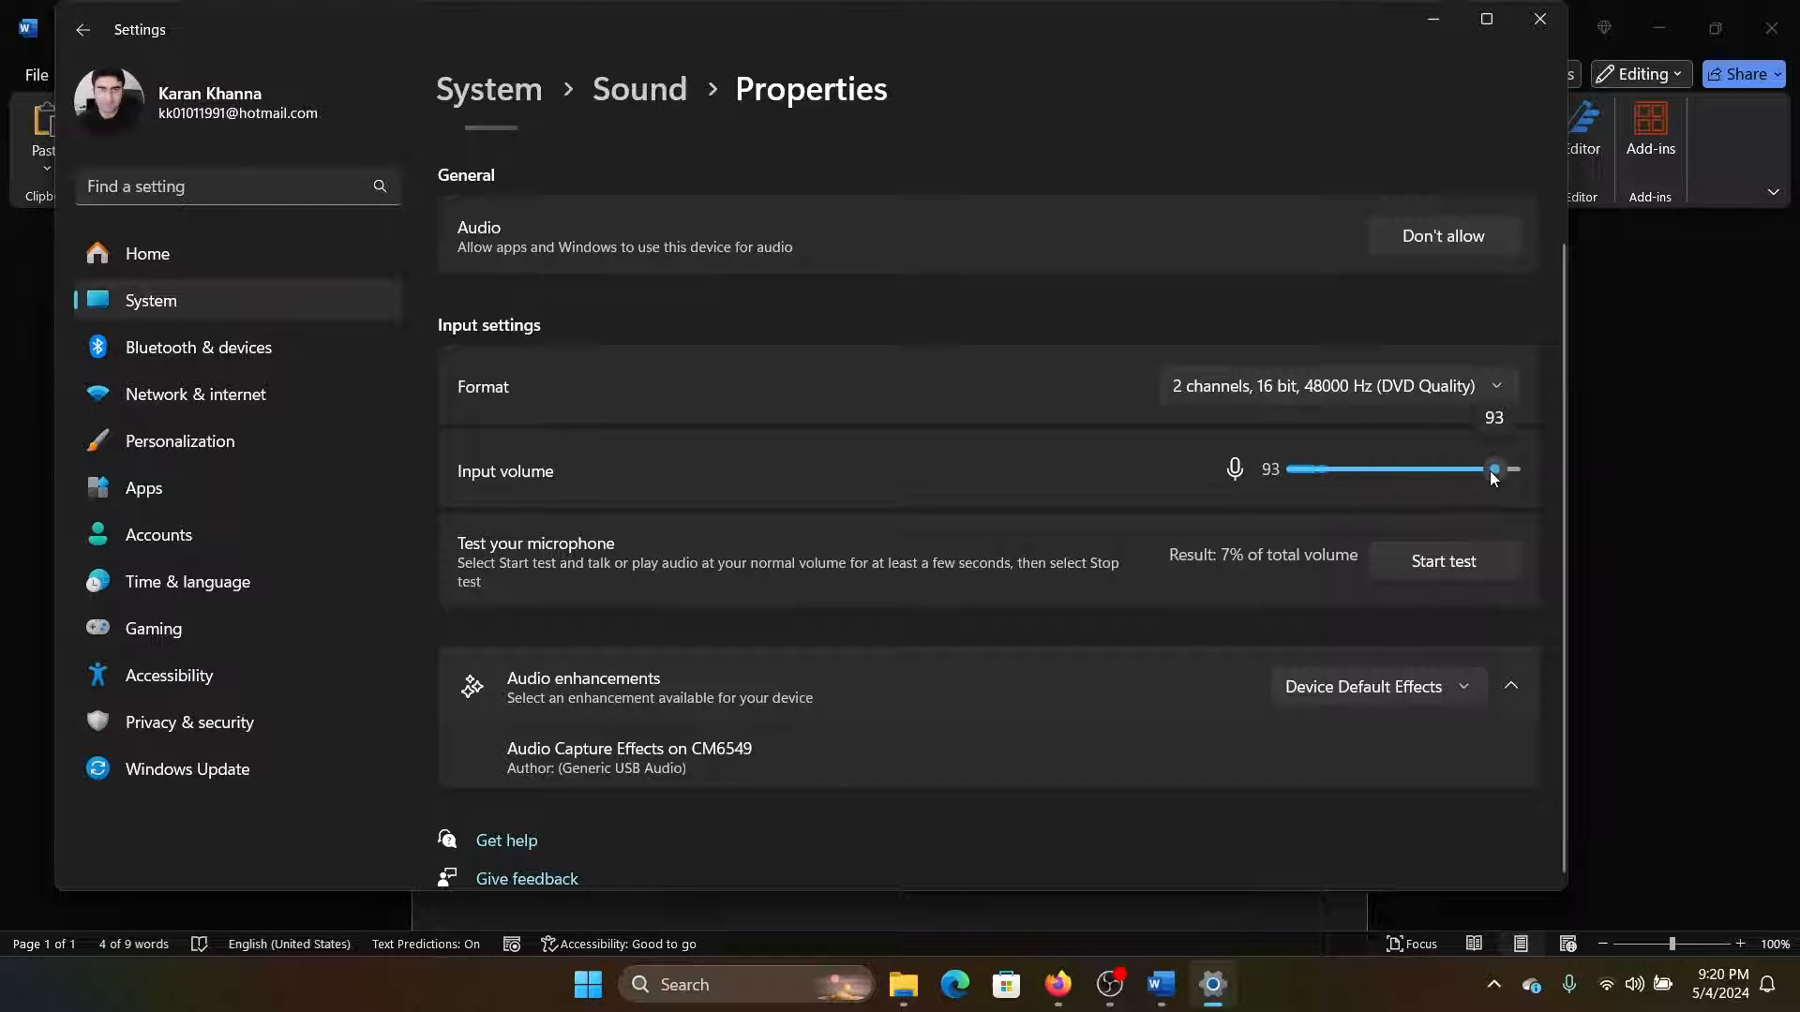
# Step: Run the microphone test to a 37% result, then open More sound settings
pyautogui.click(1443, 561)
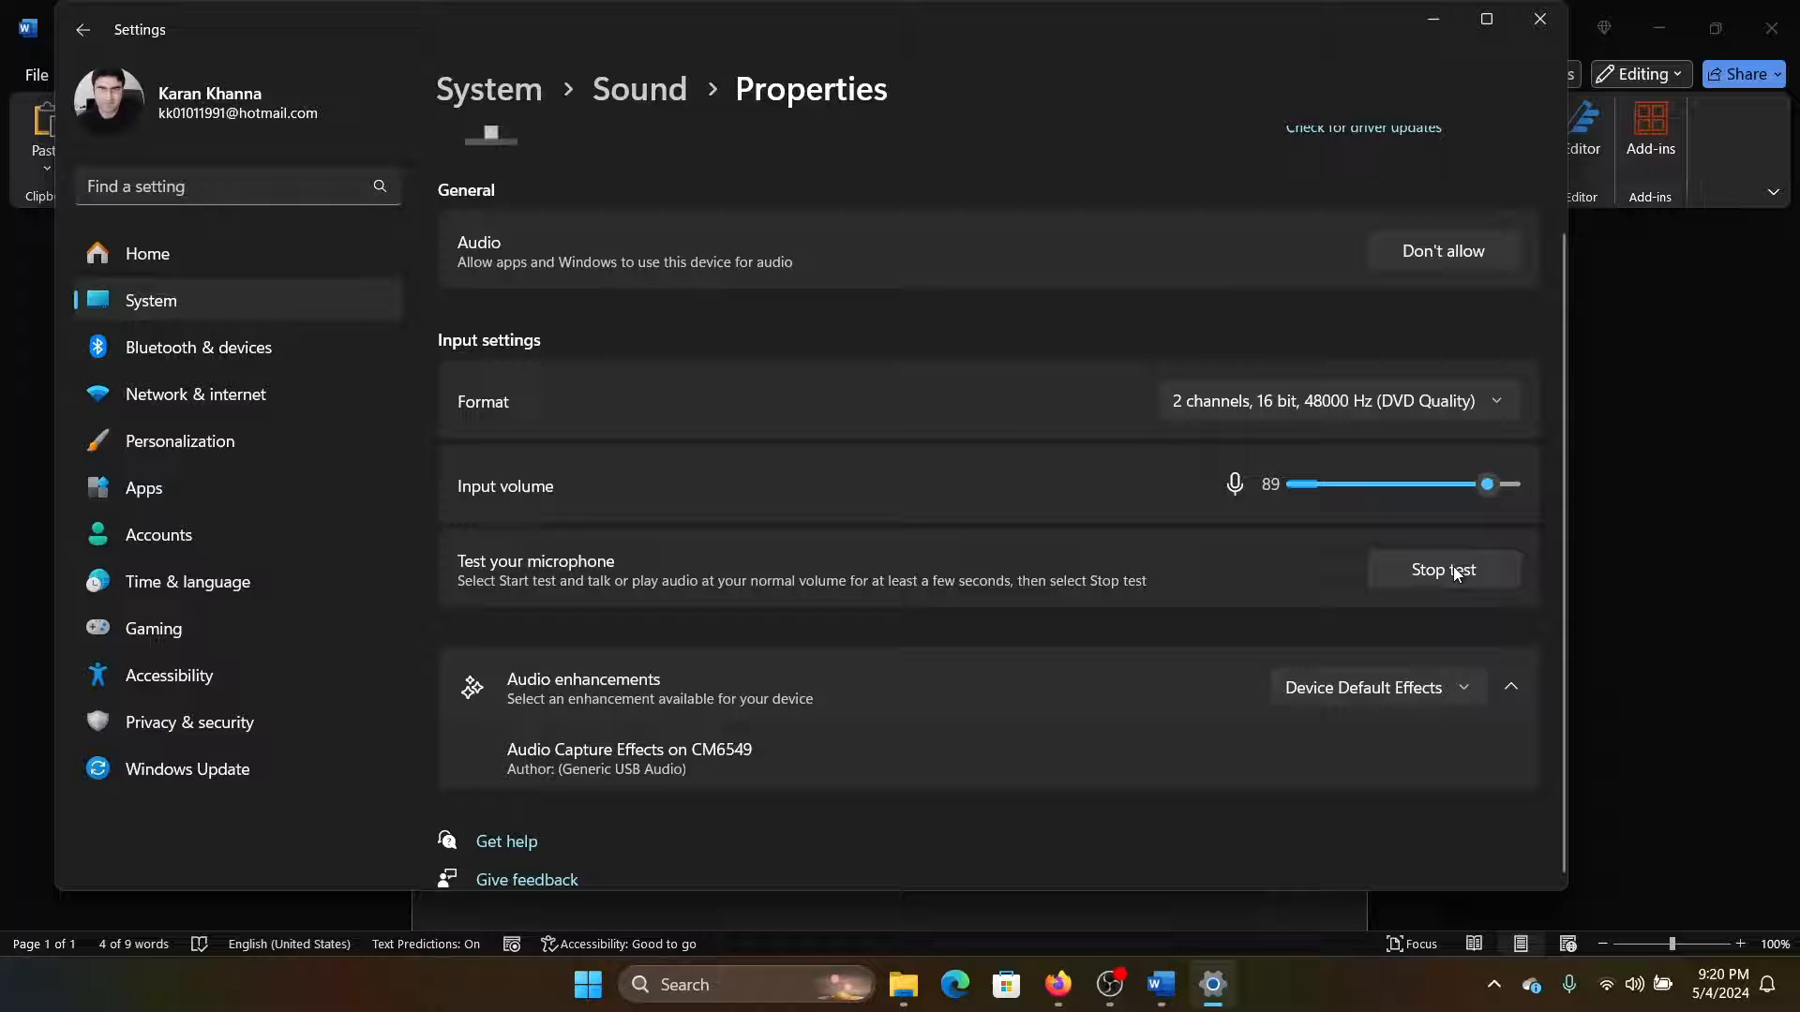
pyautogui.click(1443, 569)
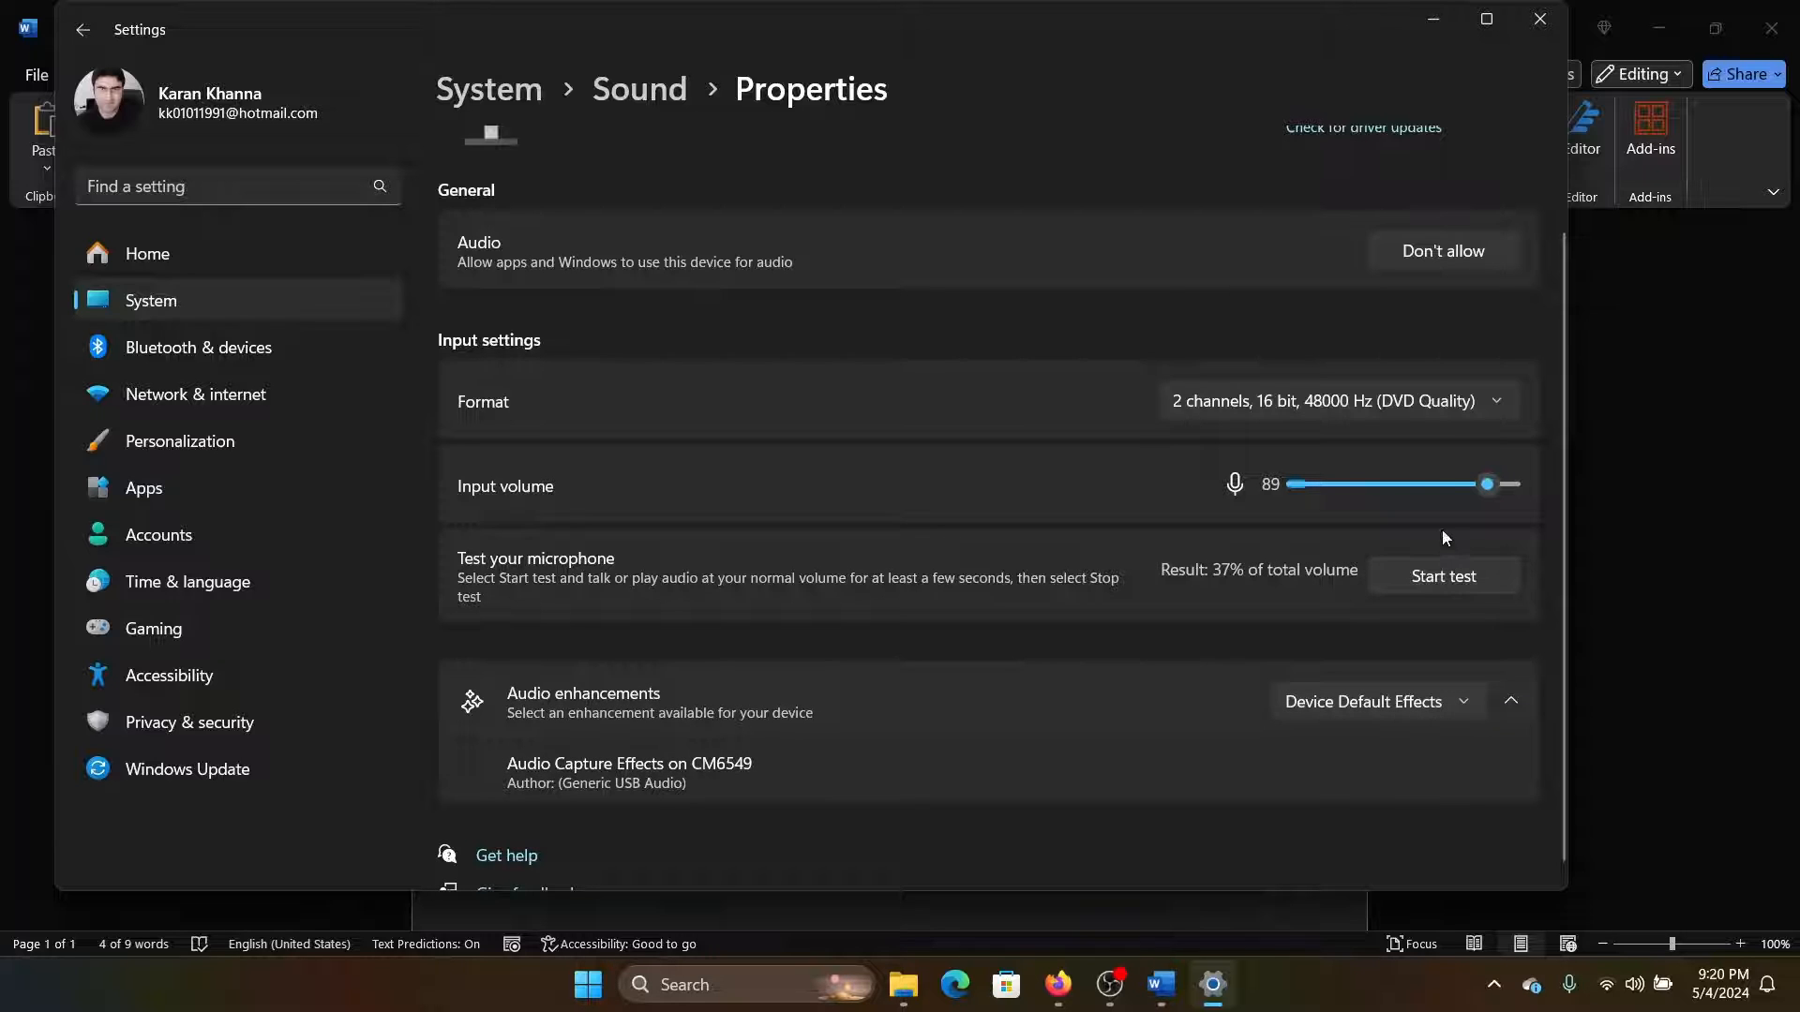
pyautogui.moveTo(1259, 645)
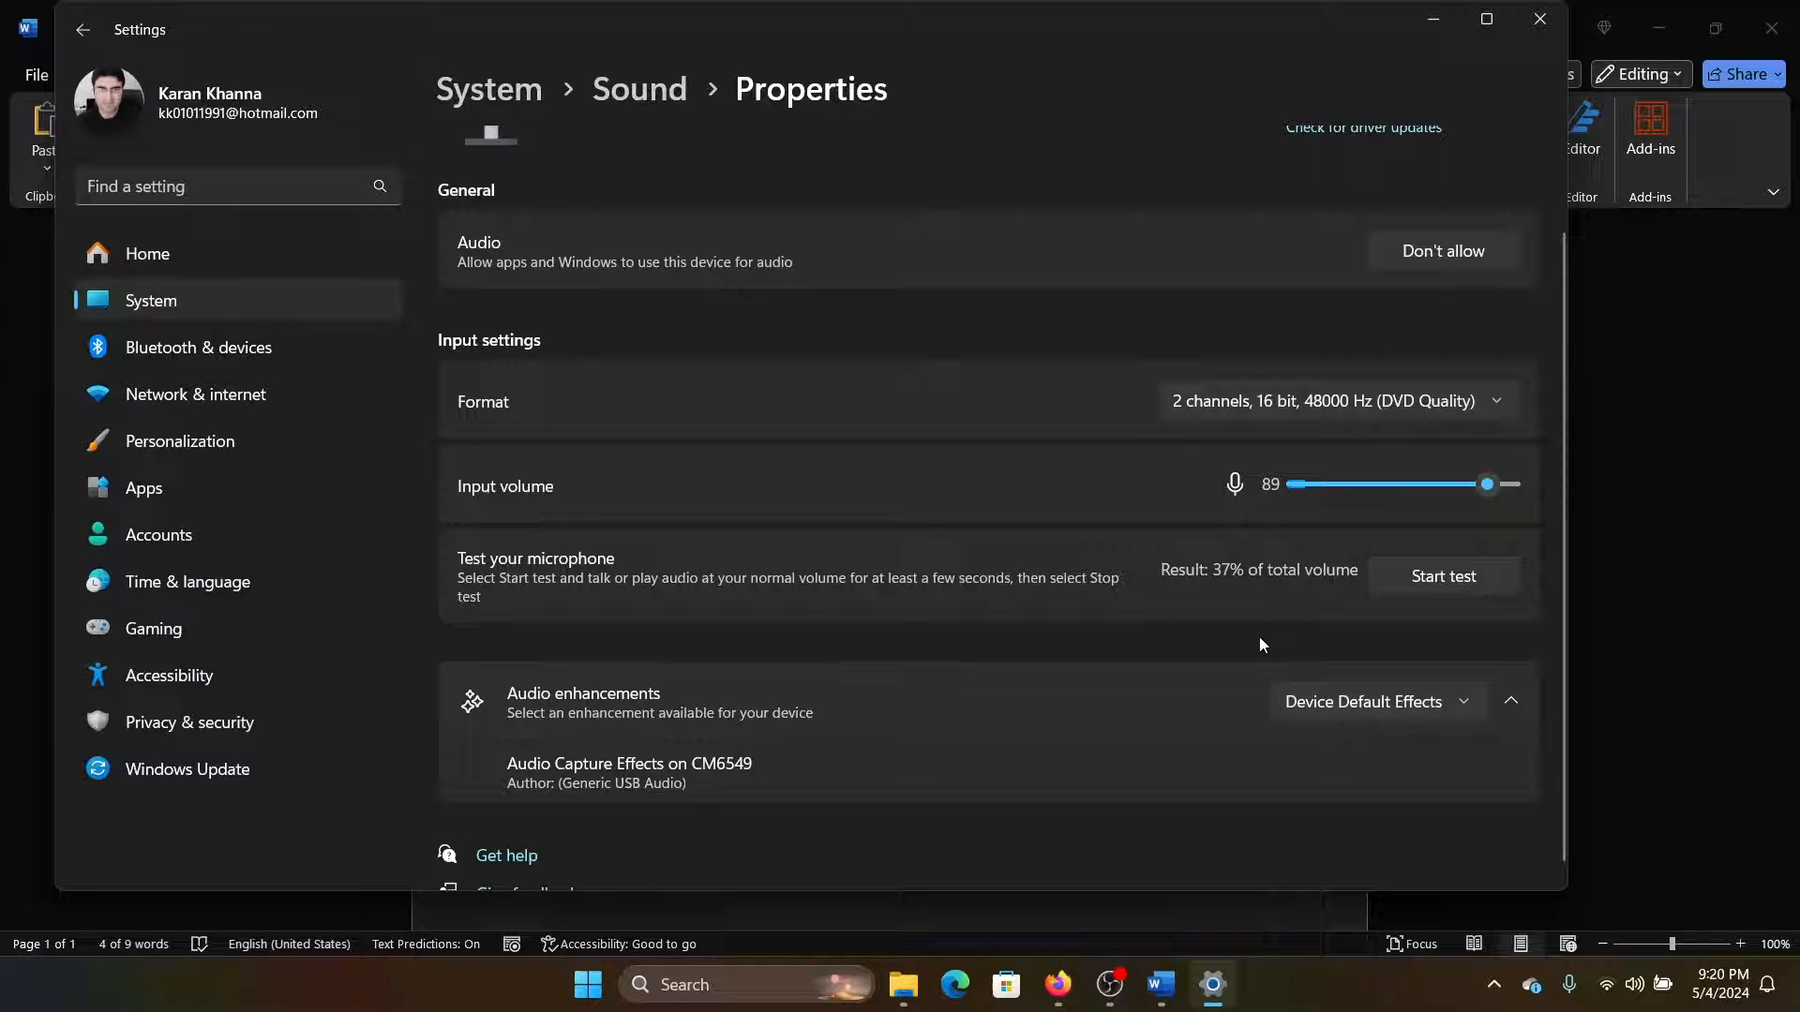
pyautogui.moveTo(1100, 604)
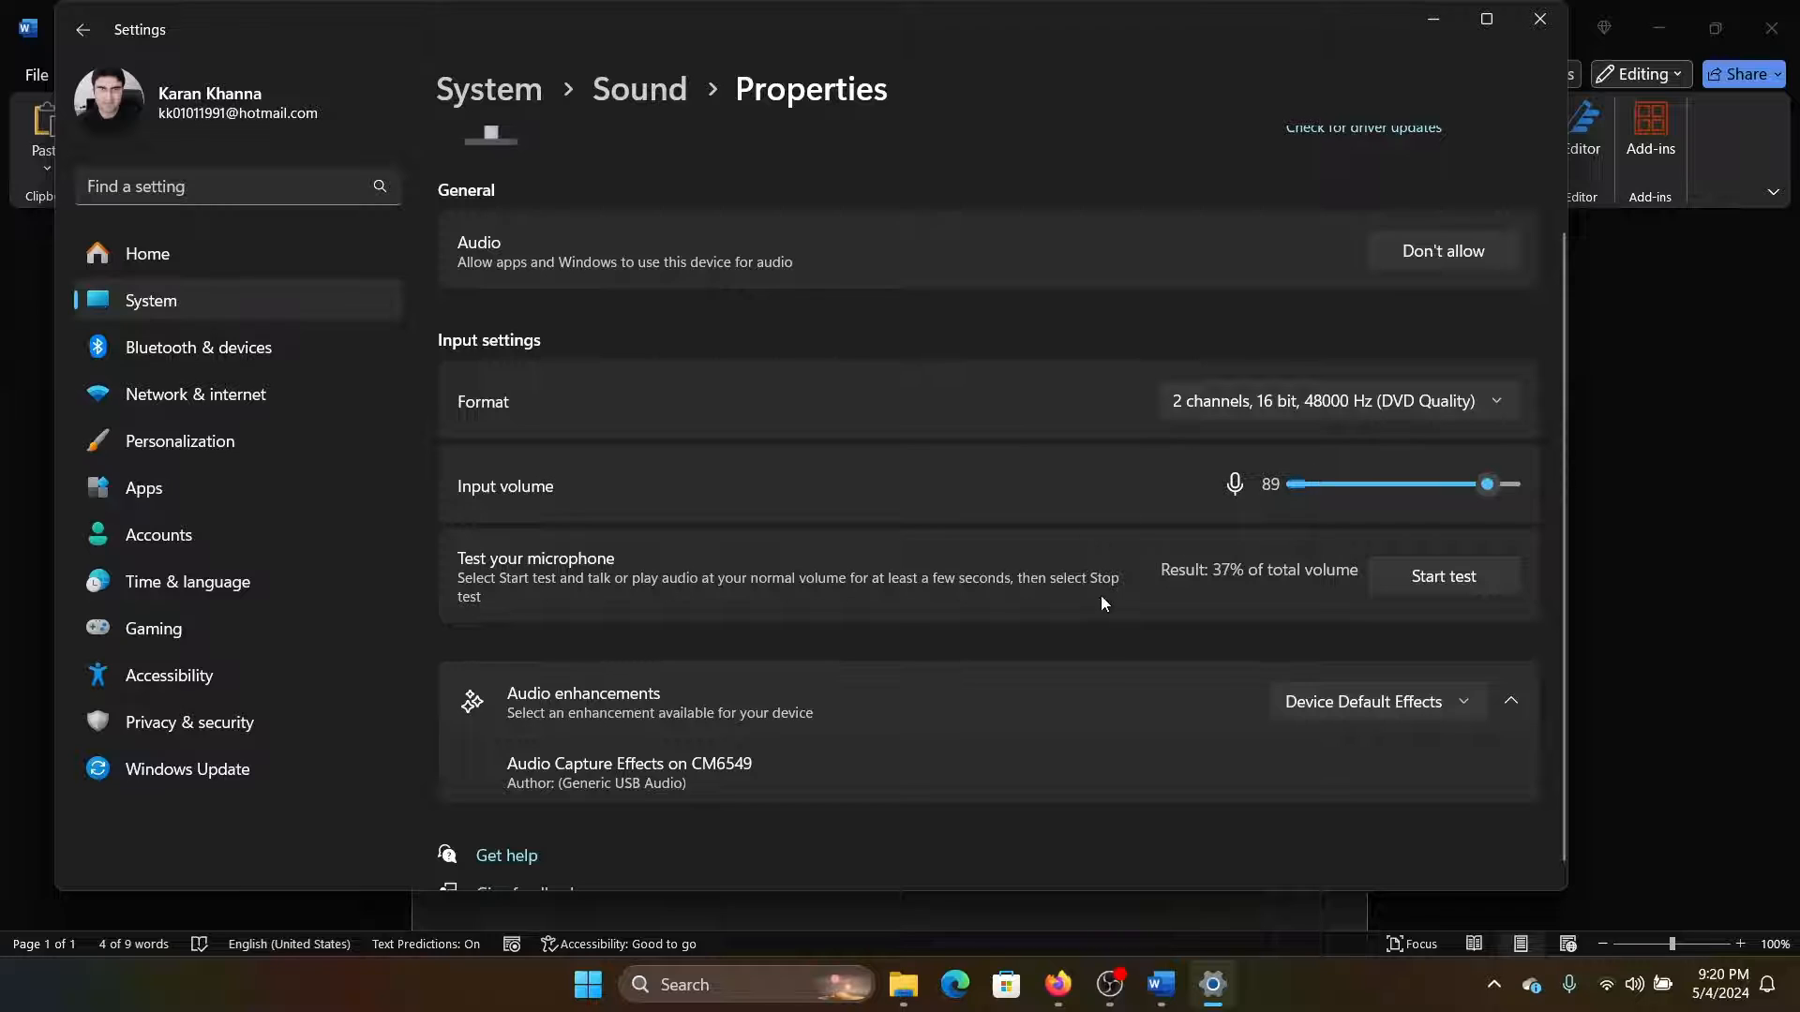
pyautogui.moveTo(1521, 775)
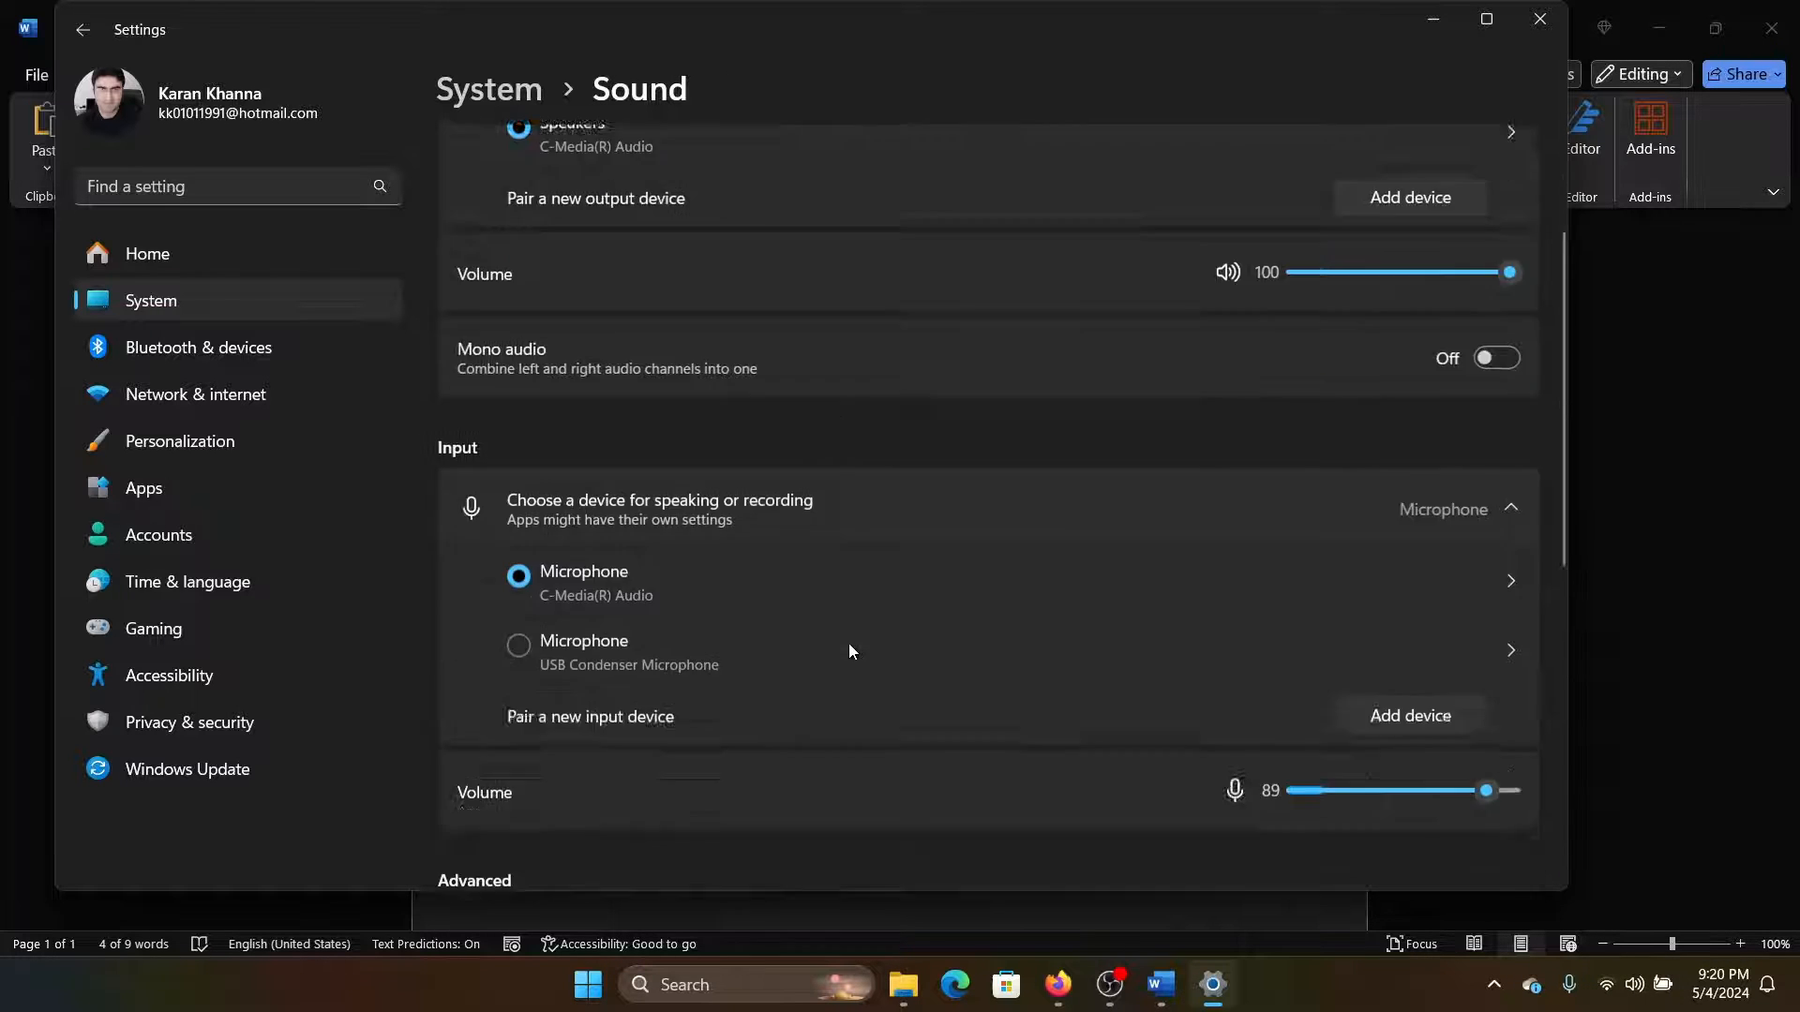
pyautogui.scroll(-3)
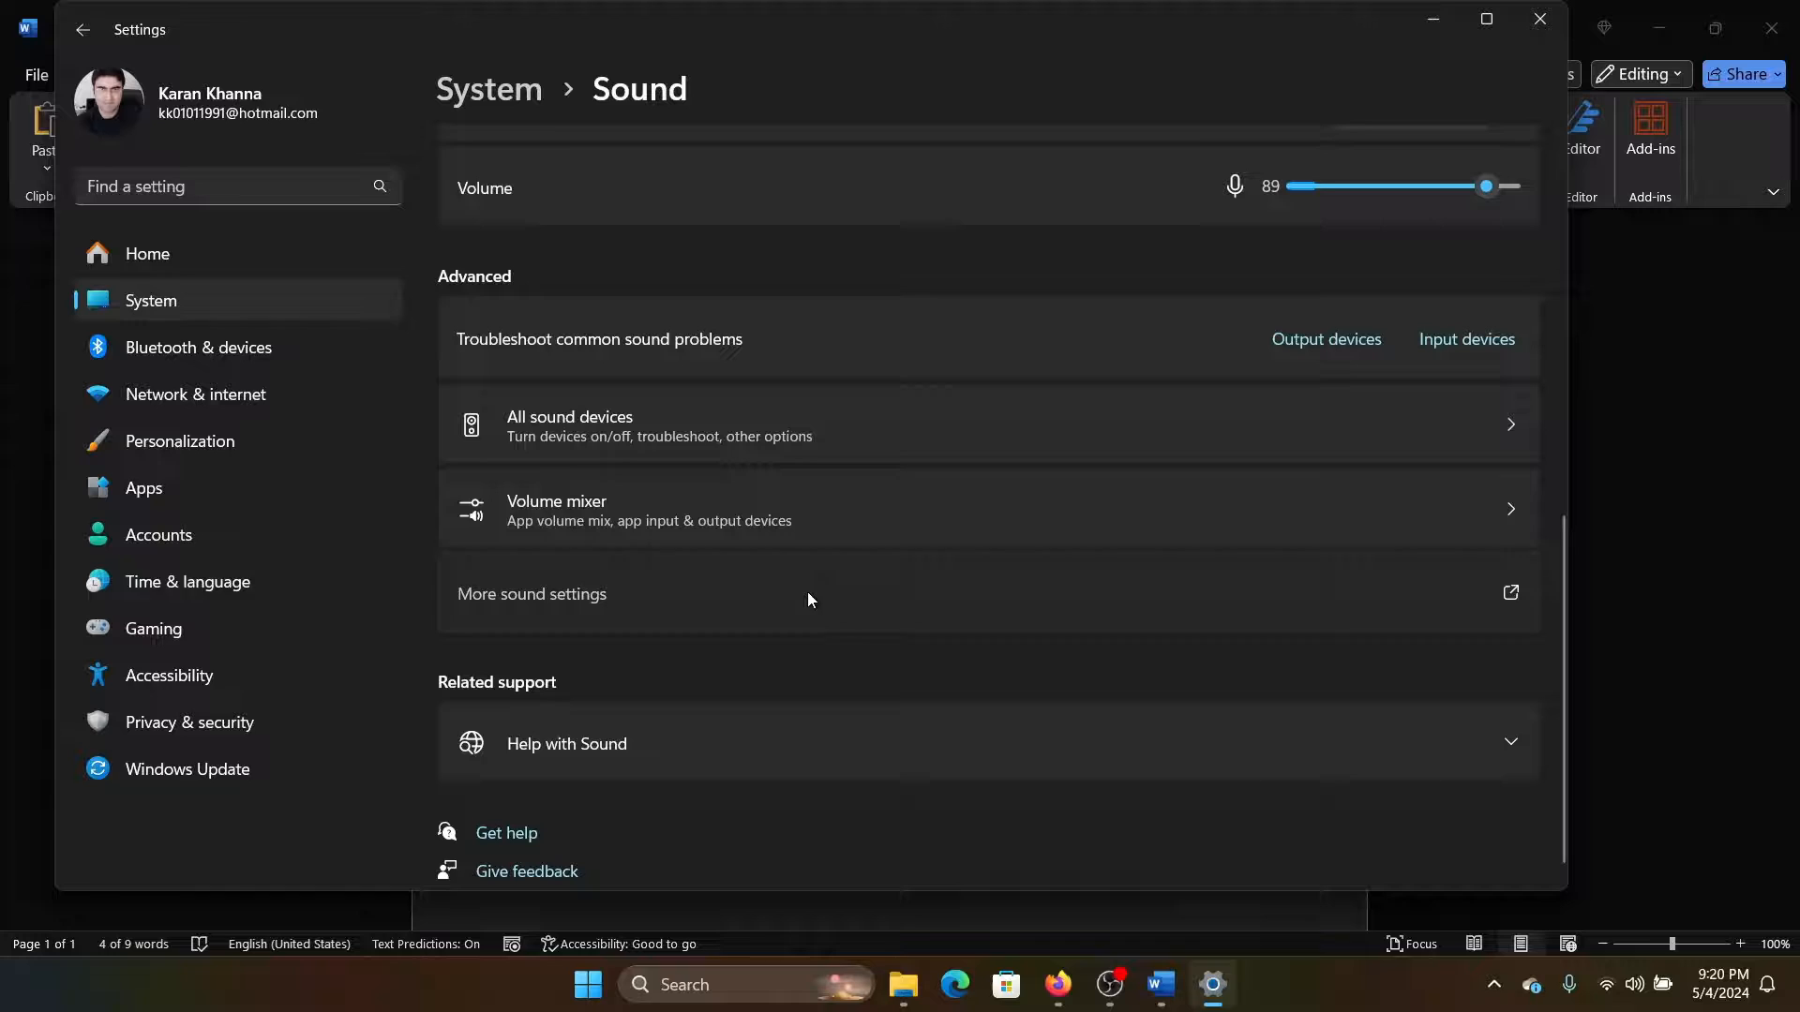
pyautogui.click(531, 593)
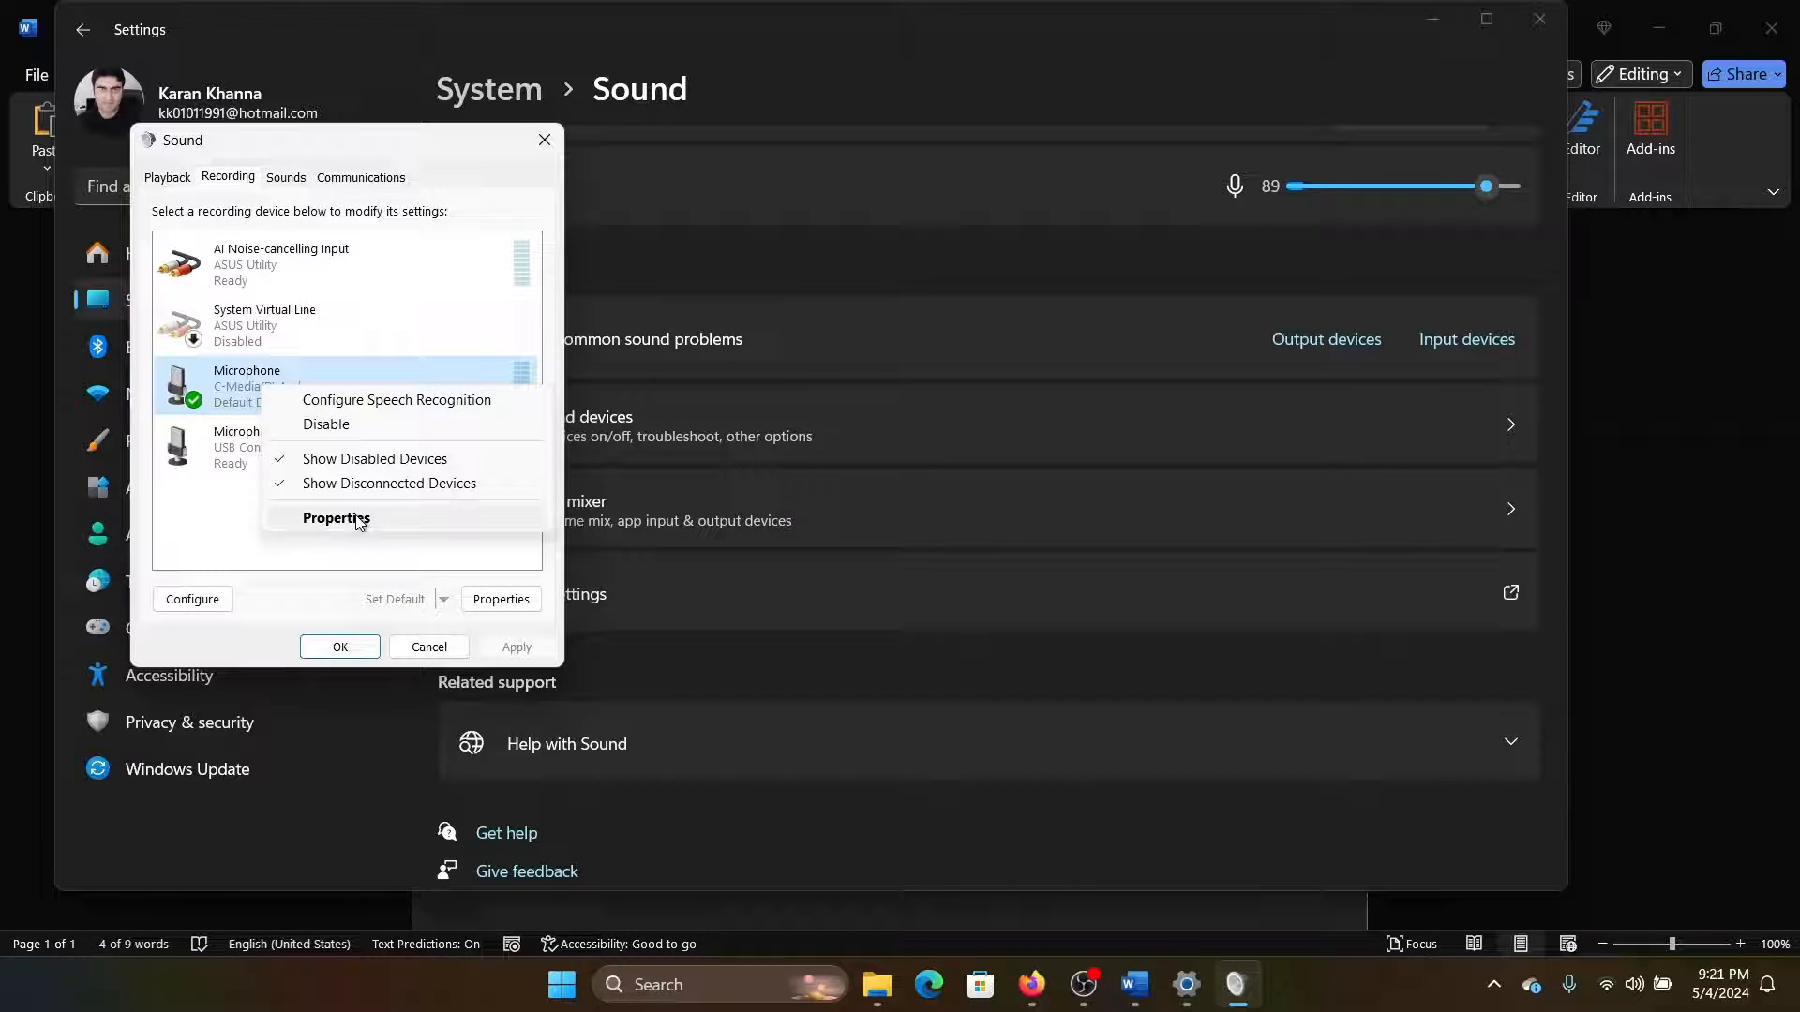
# Step: Enable 'Listen to this device' for the default microphone and close both Sound dialogs
pyautogui.click(336, 517)
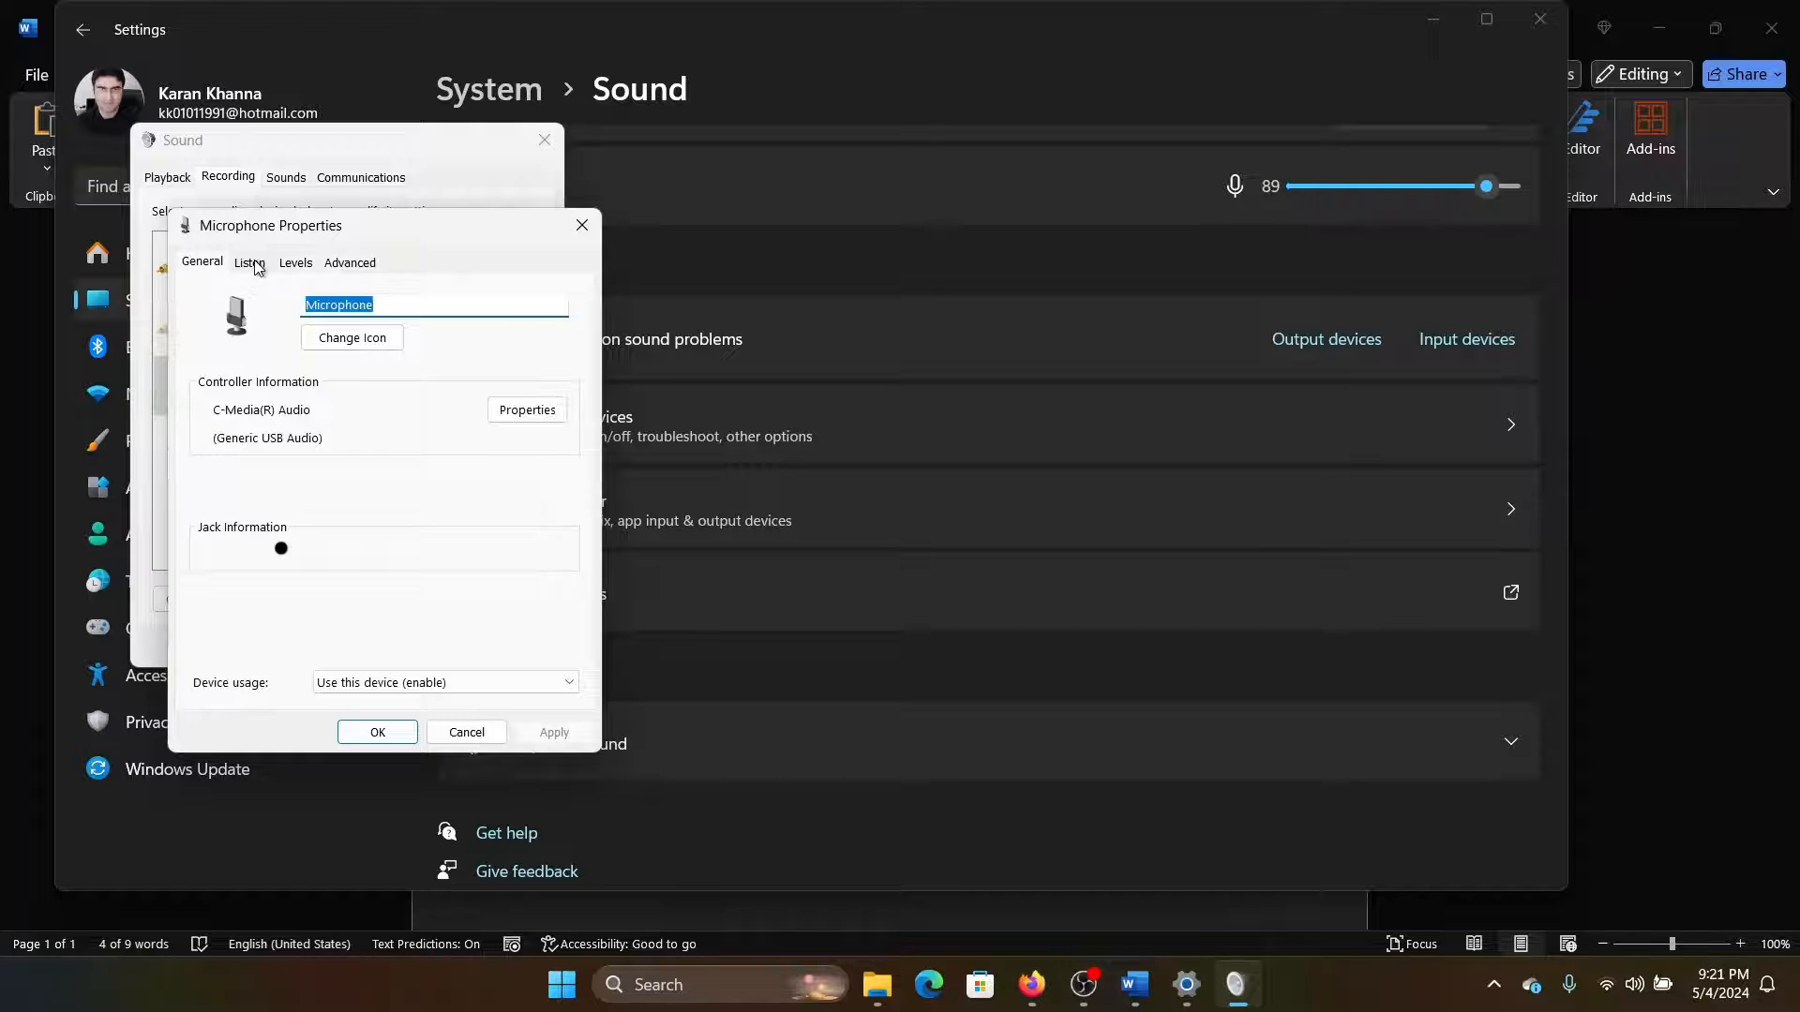
pyautogui.click(249, 263)
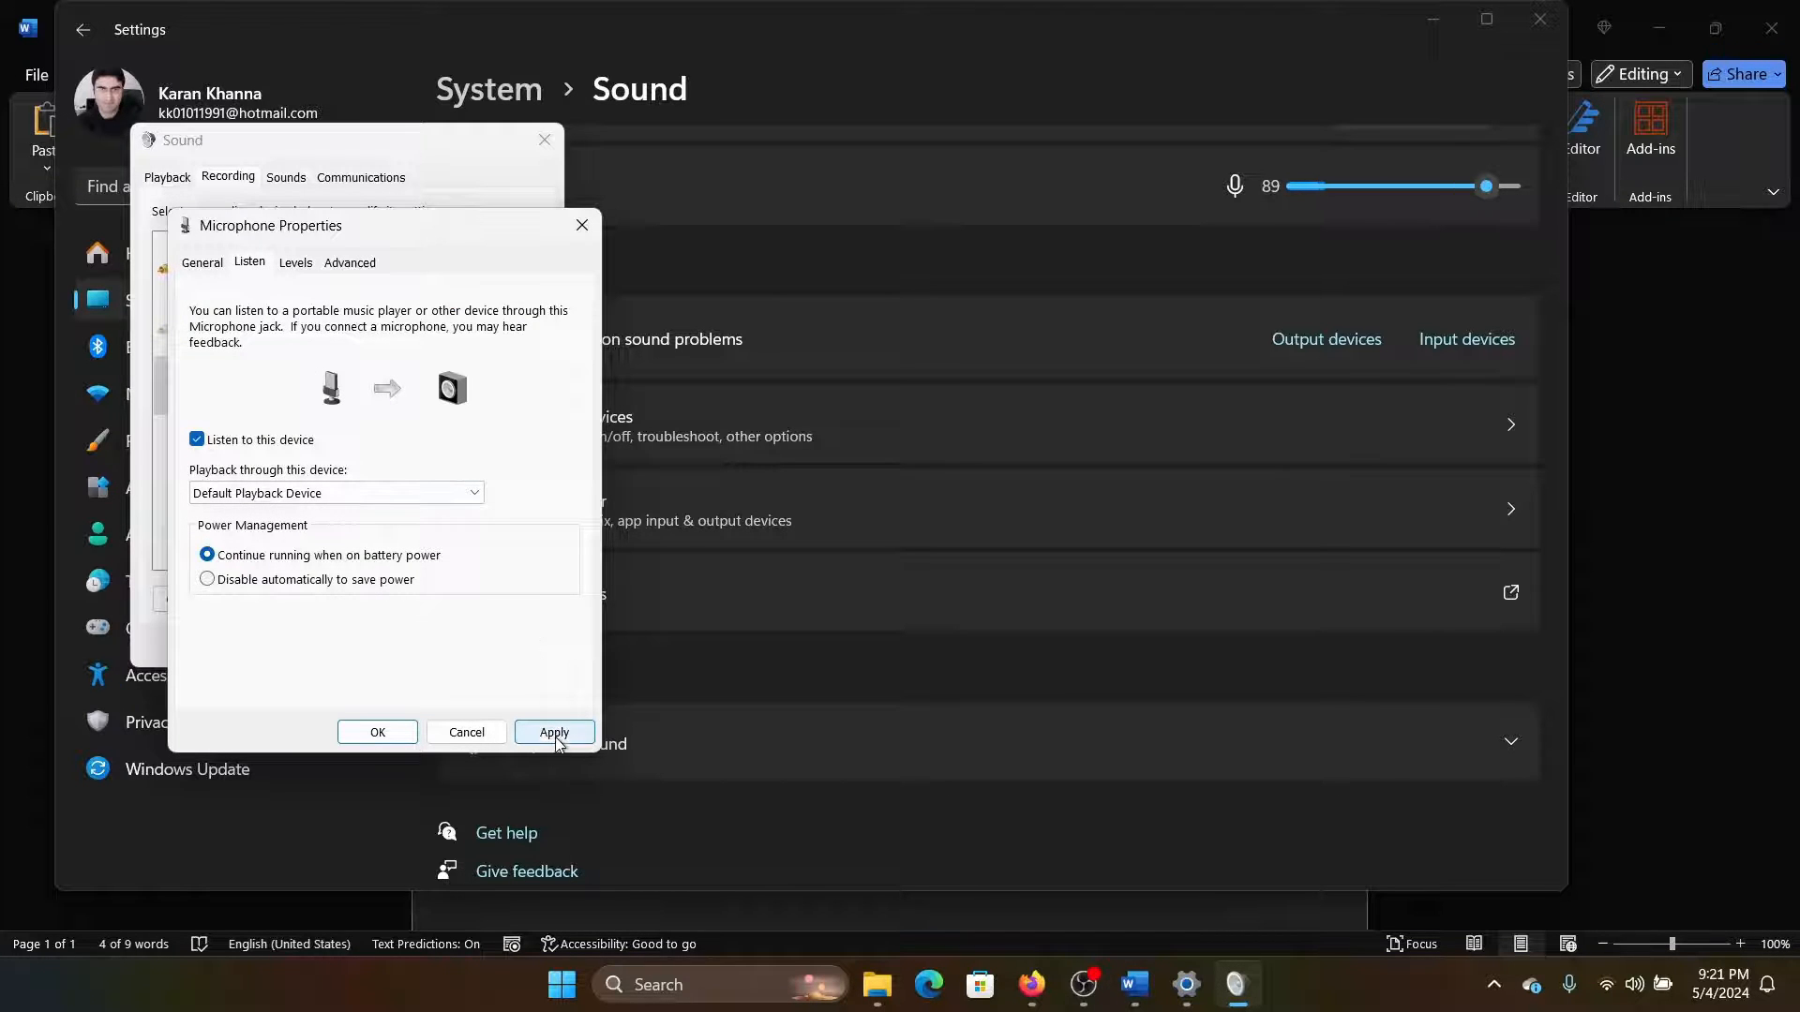
pyautogui.click(554, 732)
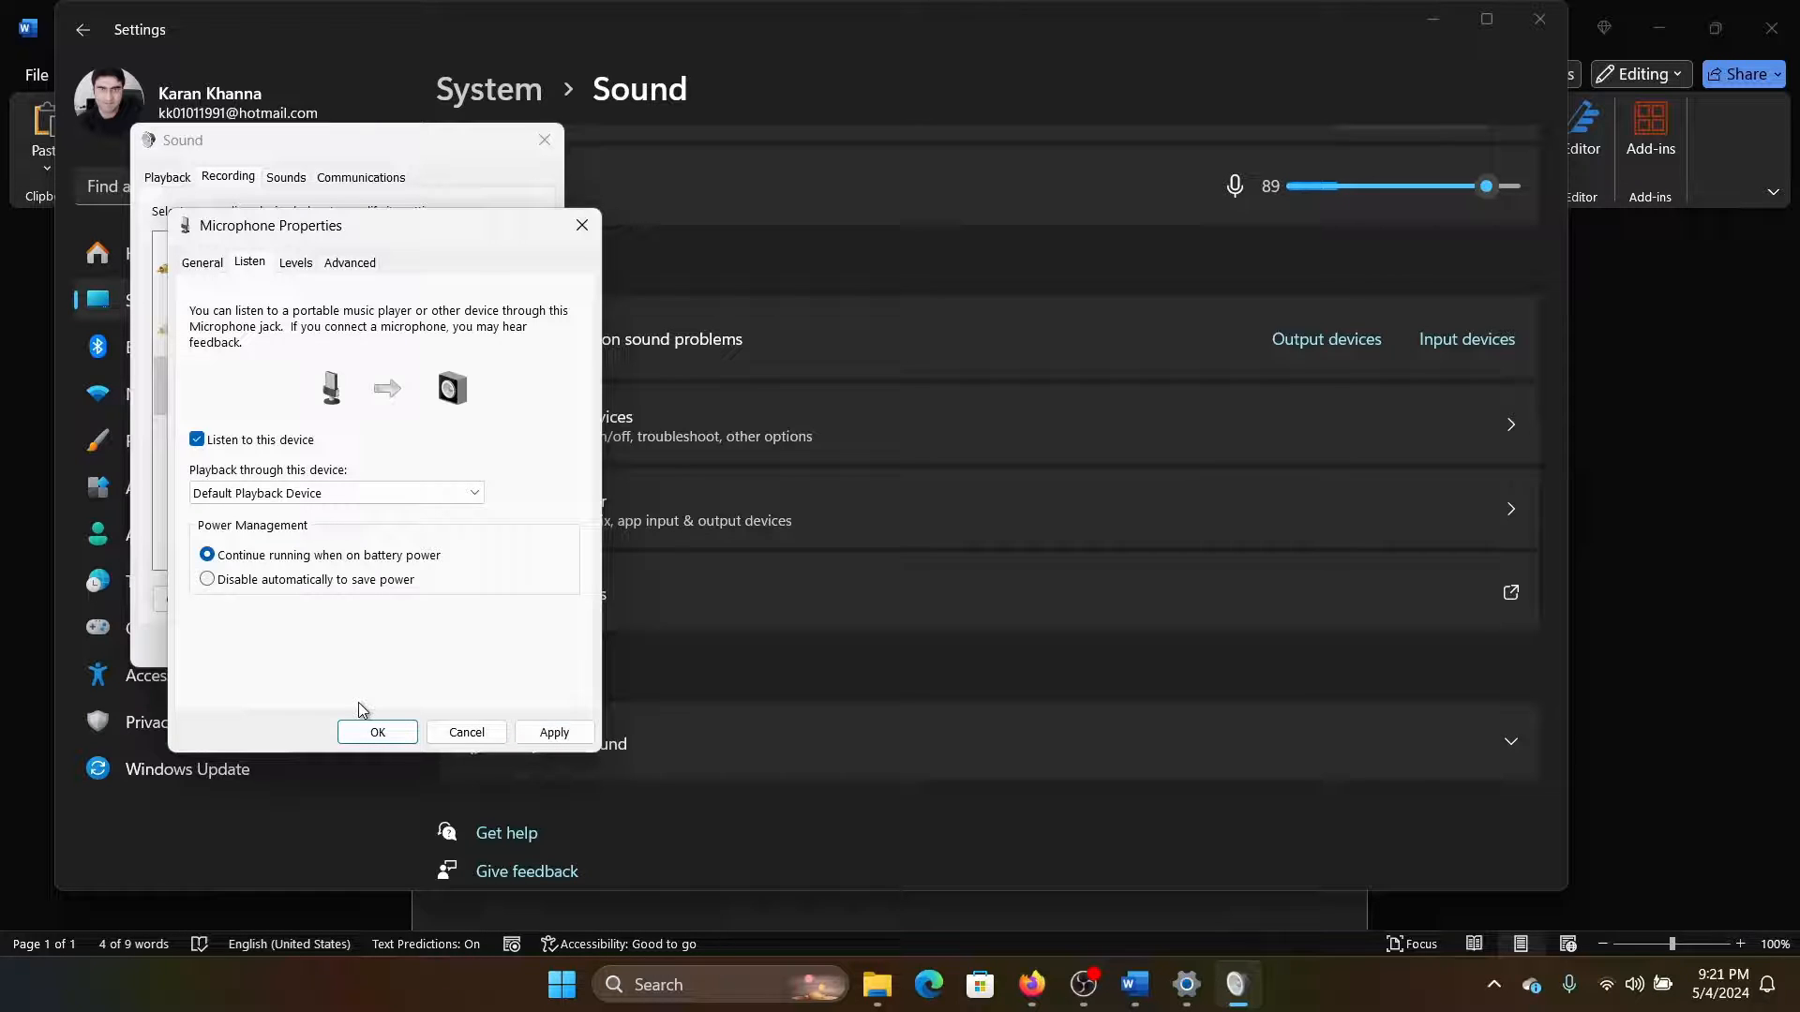
pyautogui.moveTo(461, 613)
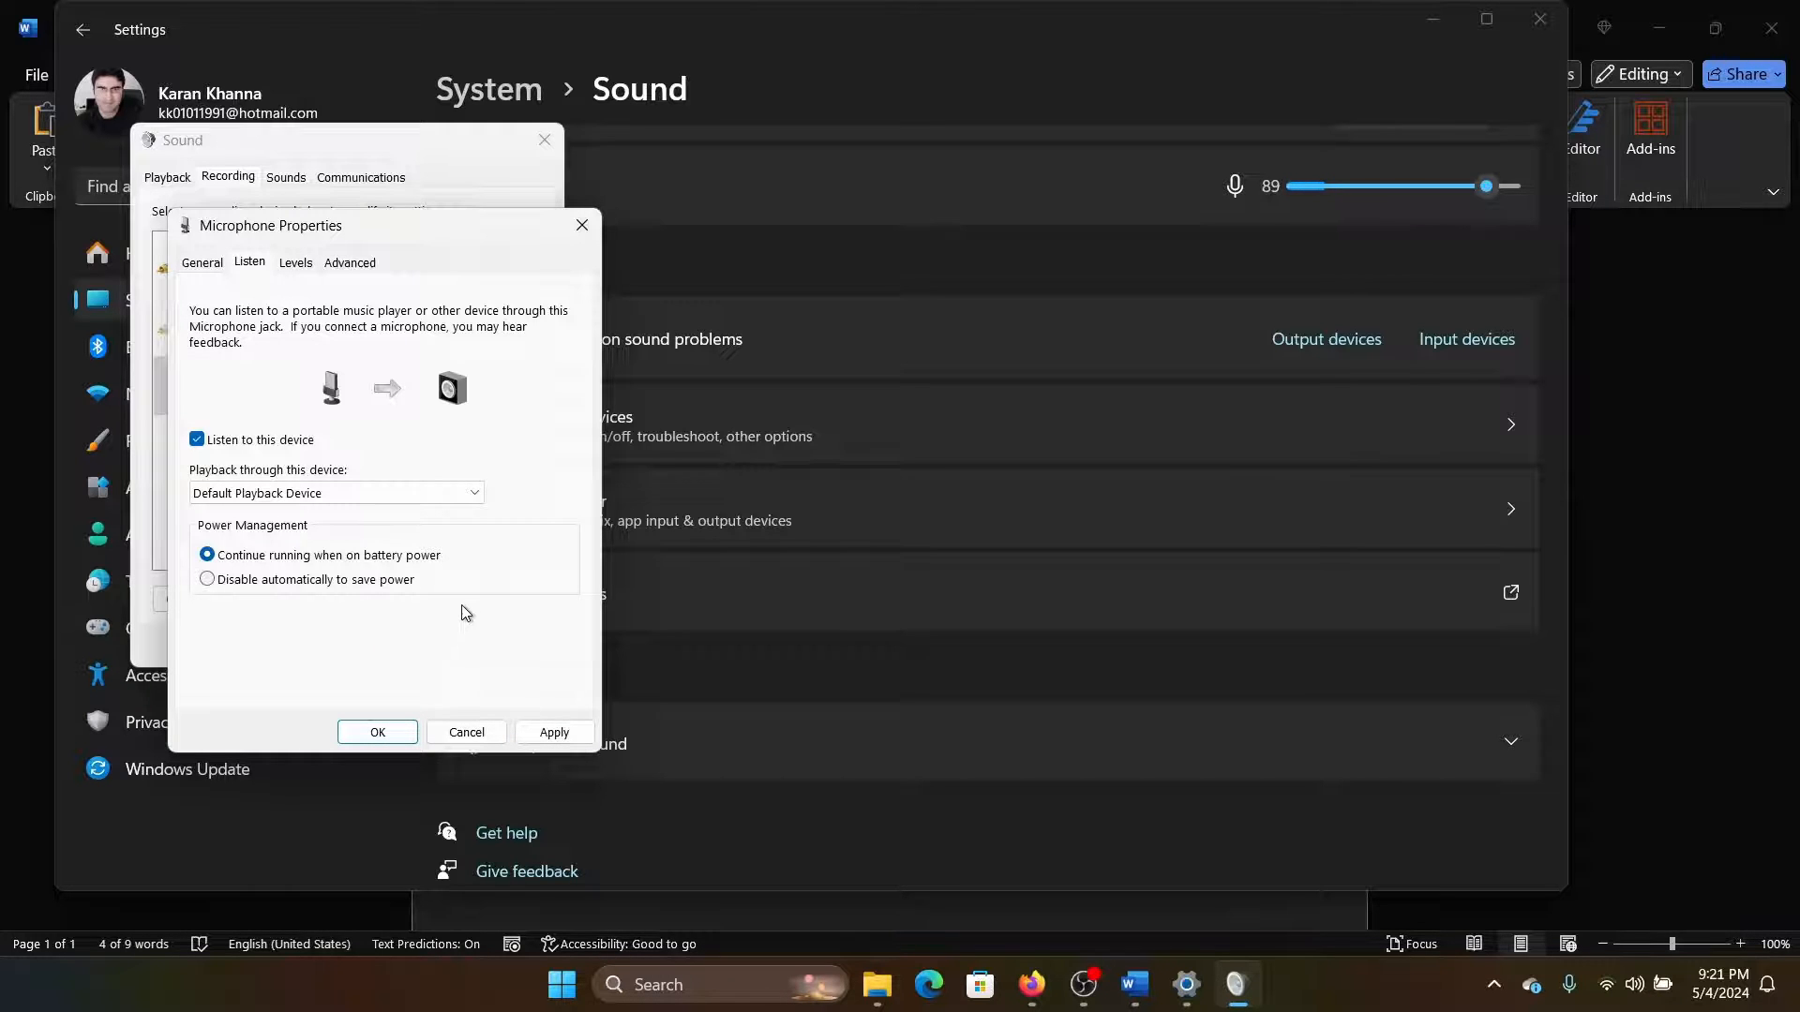
pyautogui.moveTo(486, 594)
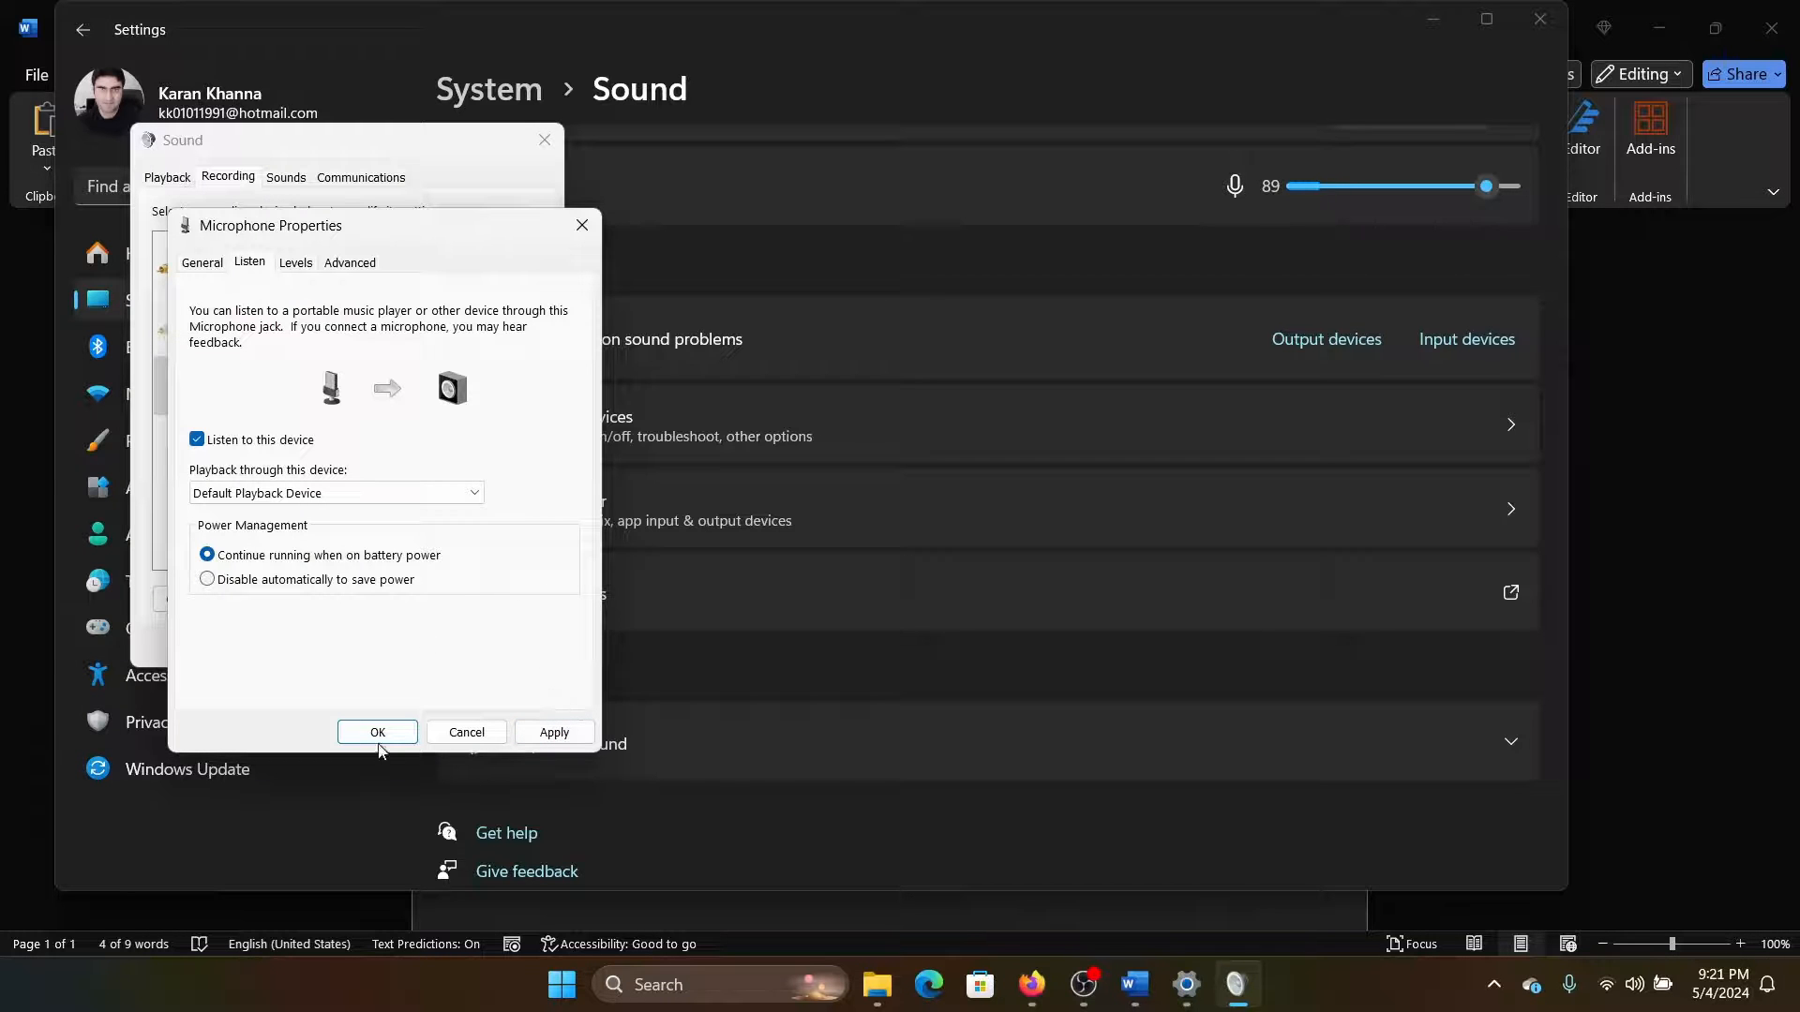
pyautogui.click(377, 731)
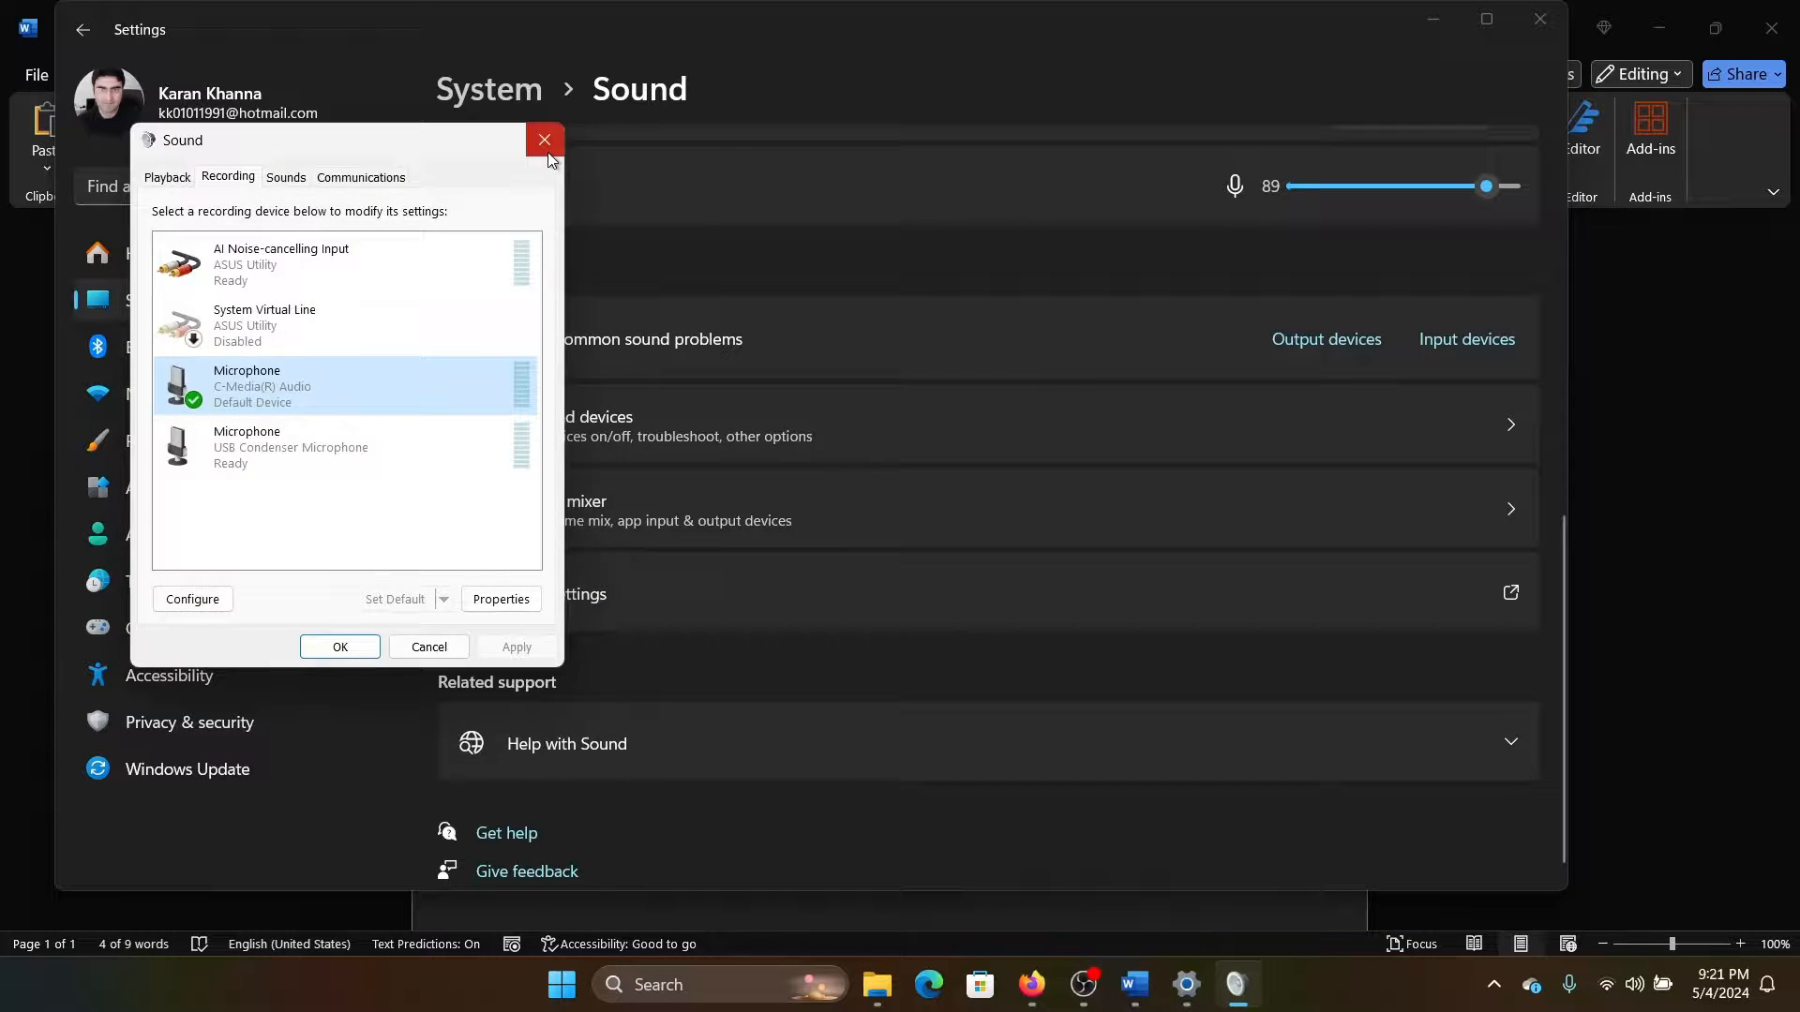
pyautogui.click(544, 140)
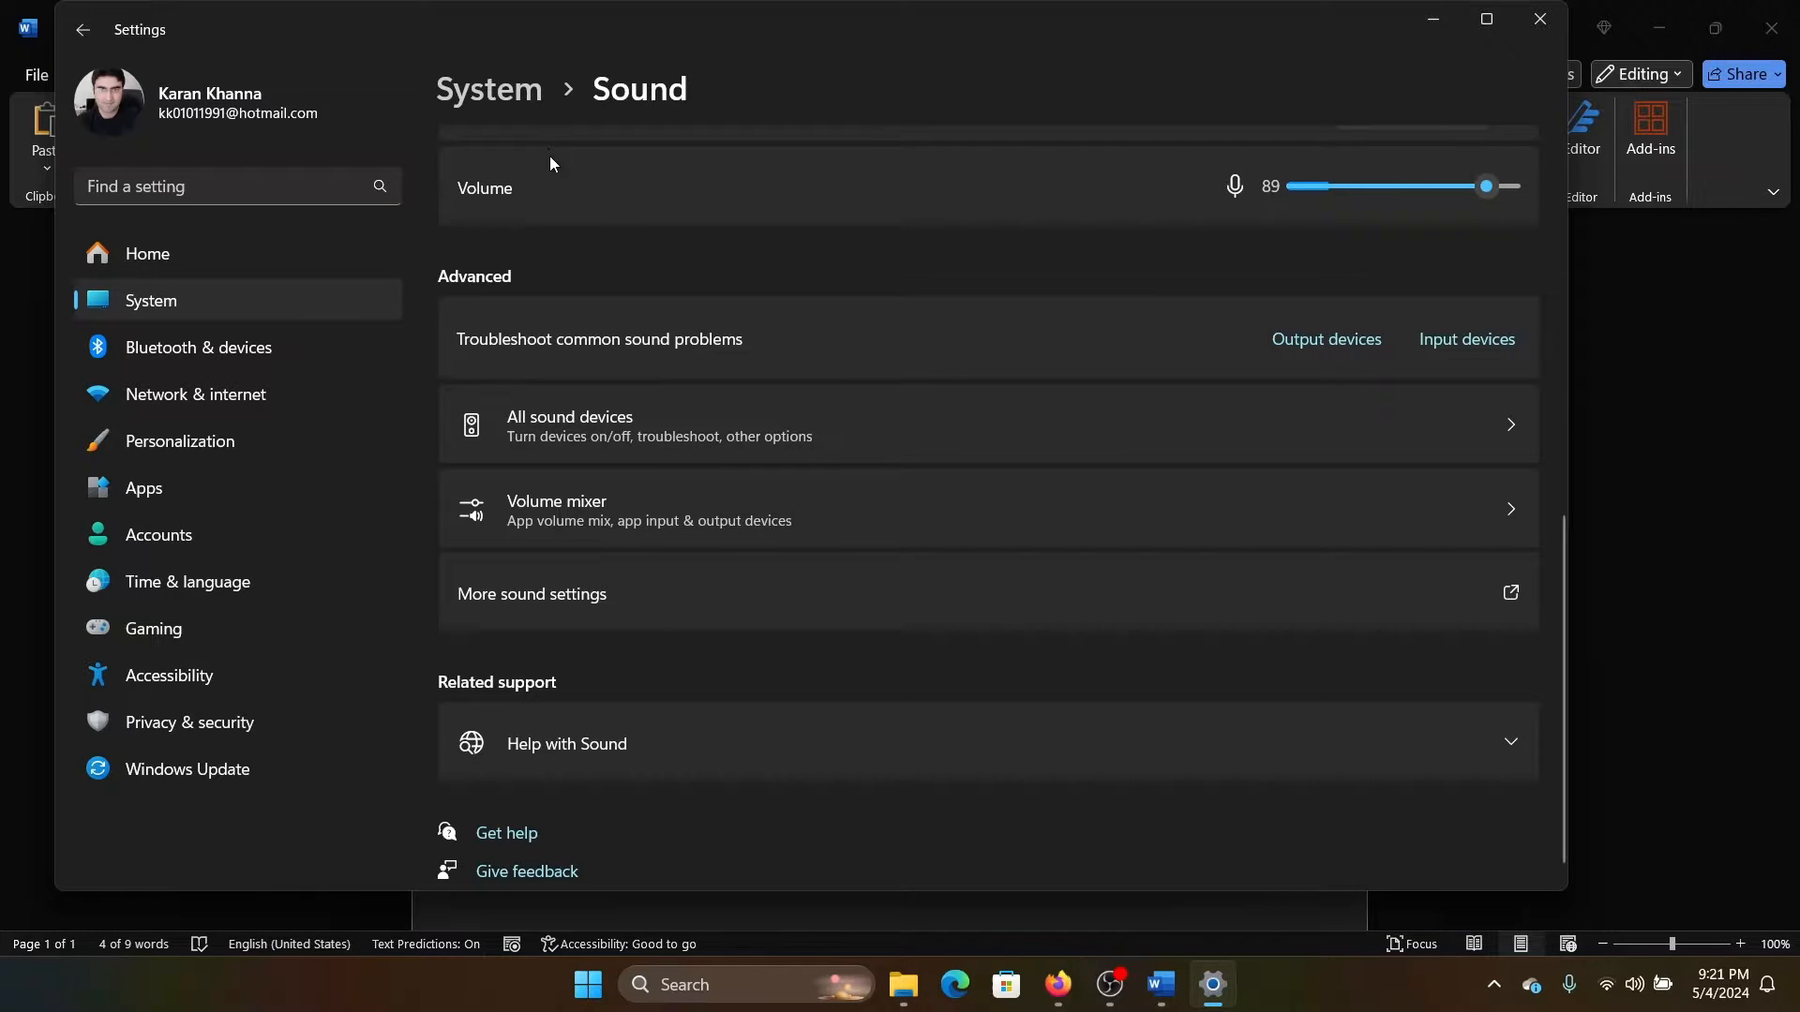
pyautogui.moveTo(644, 318)
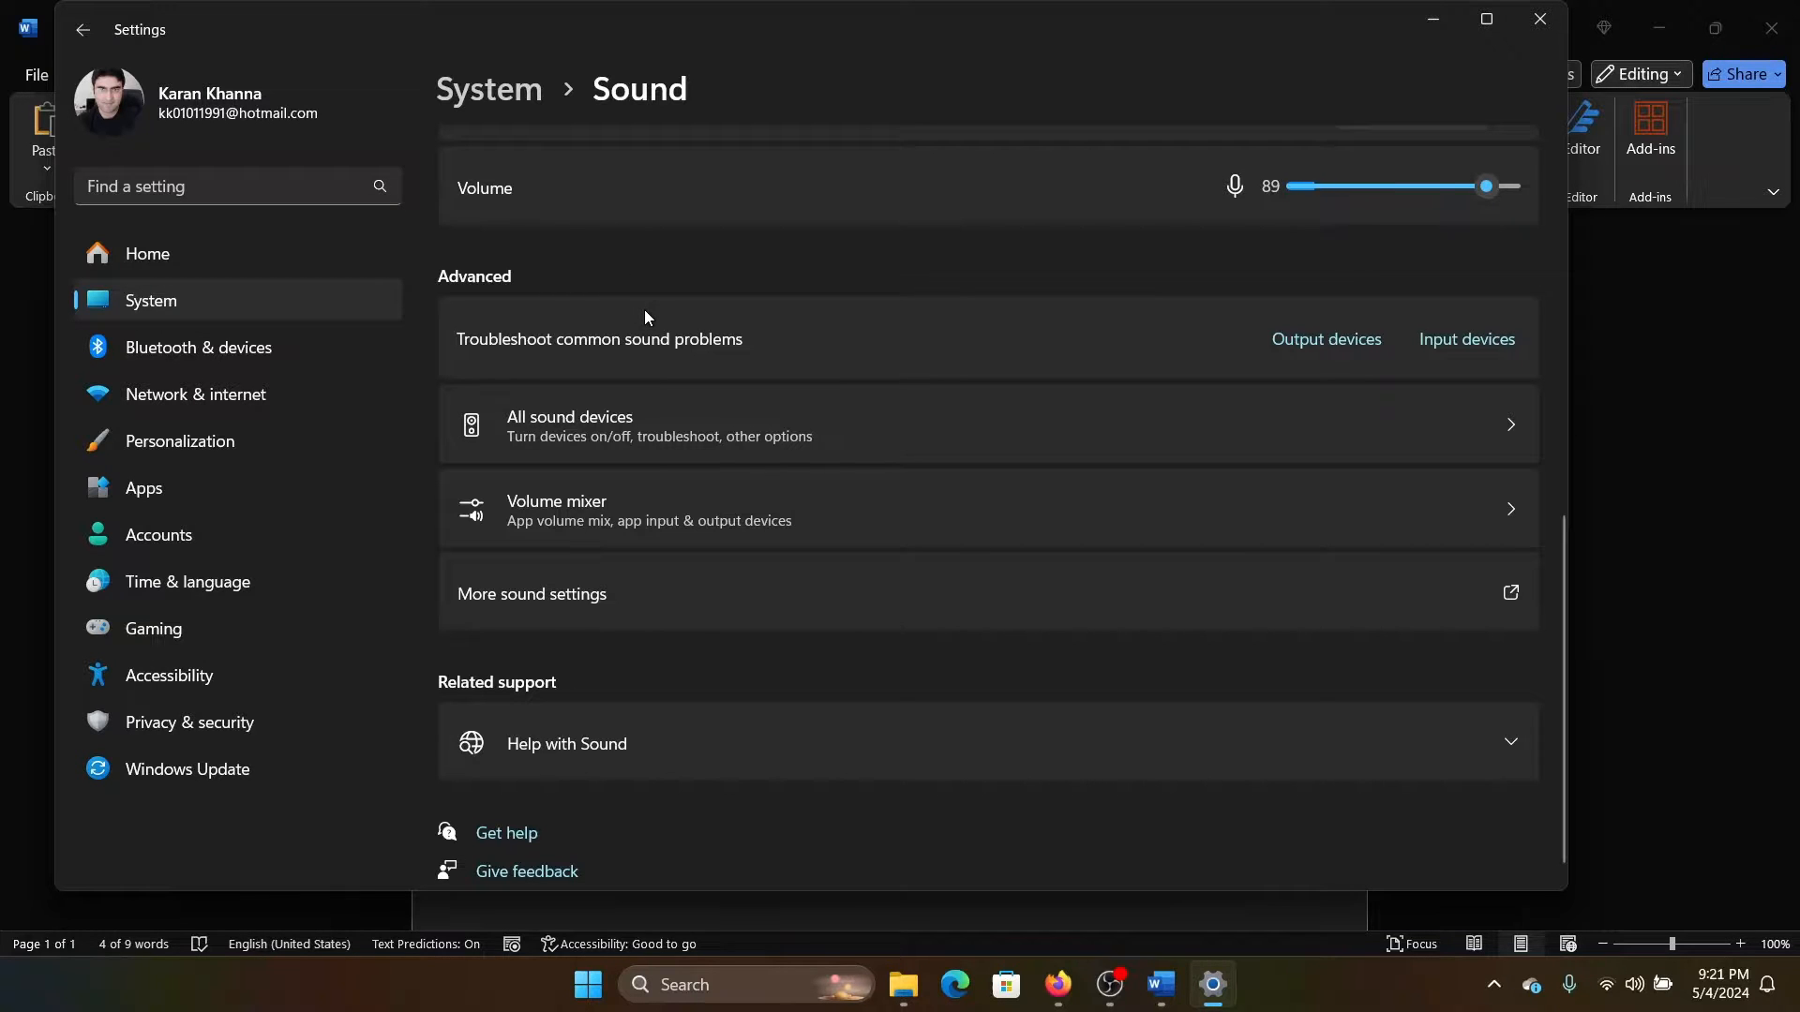